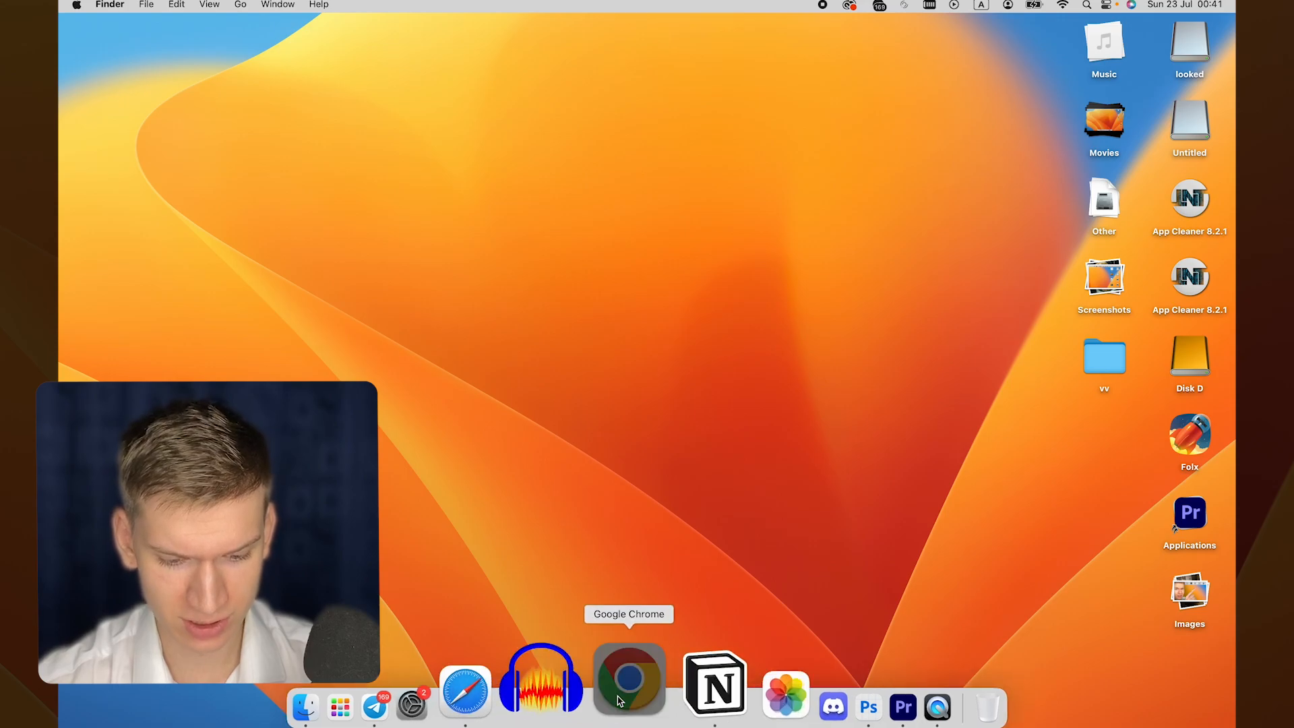
# Launch Google Chrome from the Dock so a blank new tab is ready.
pyautogui.click(629, 680)
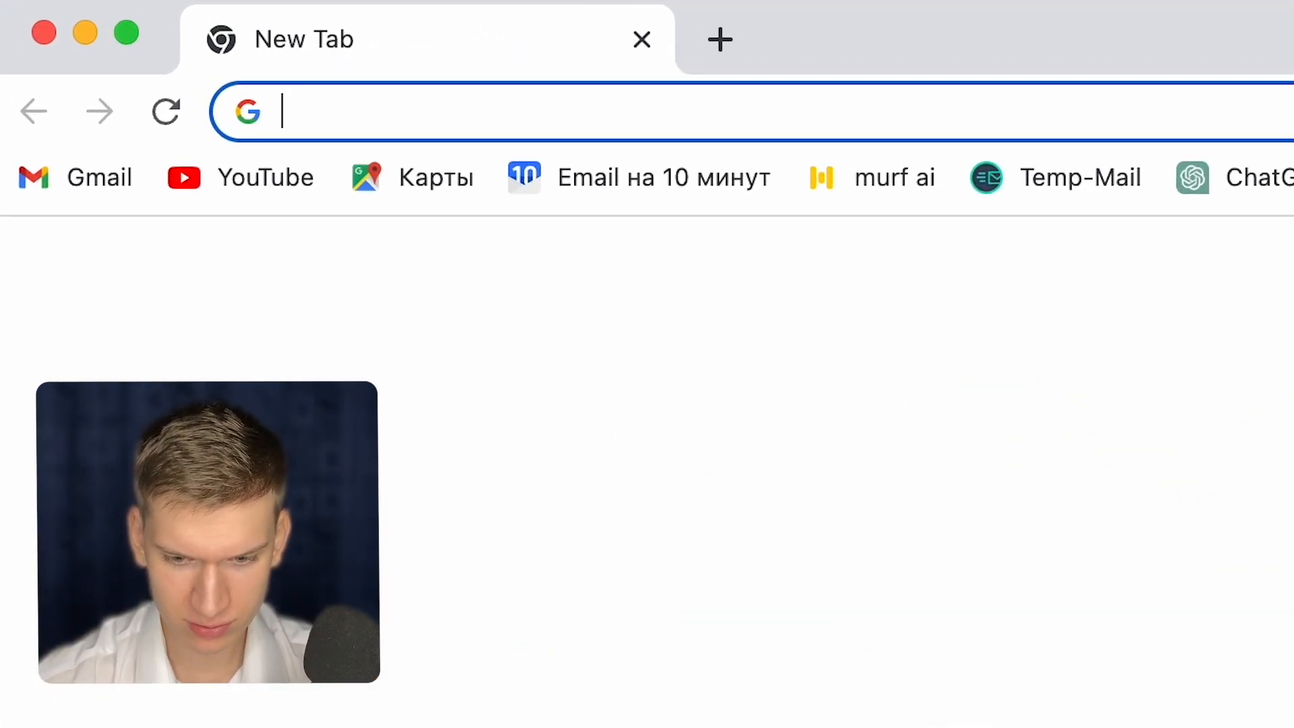
# Search 'folx' and go to the mac-downloader.com 'Folx: Free Download Manager for Mac' result.
pyautogui.write('folx')
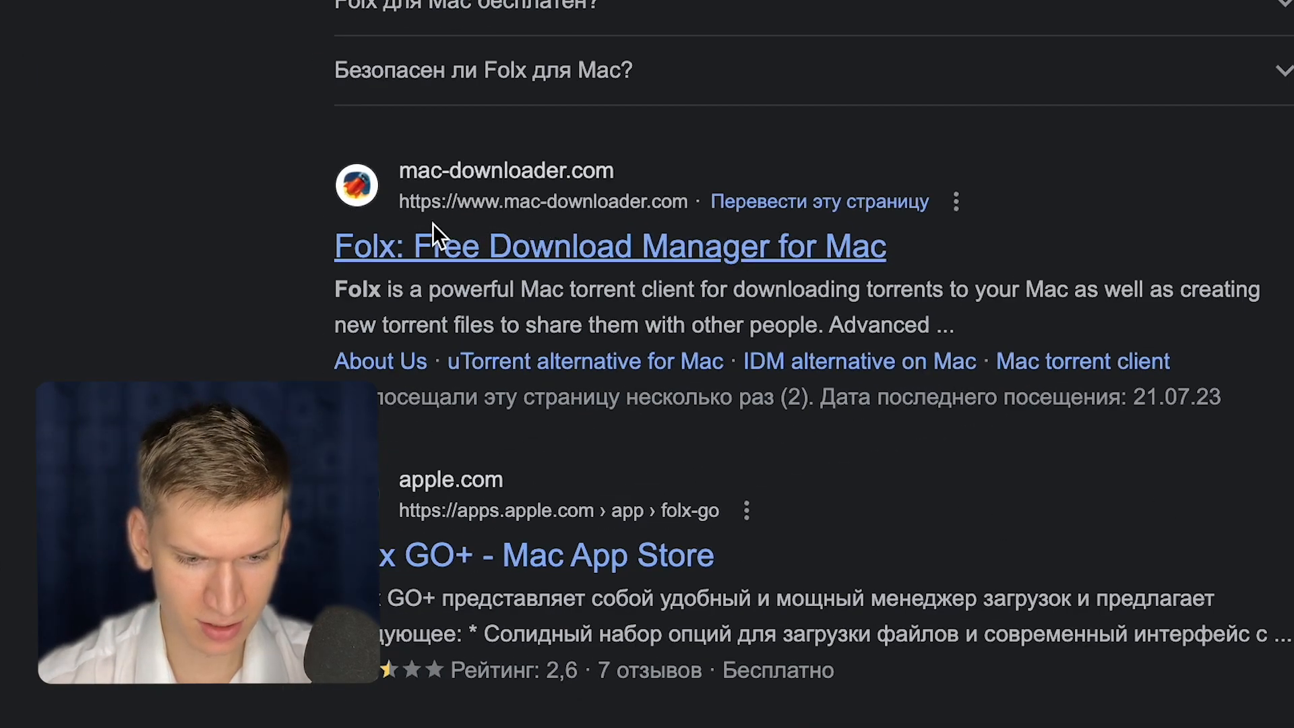
pyautogui.click(609, 245)
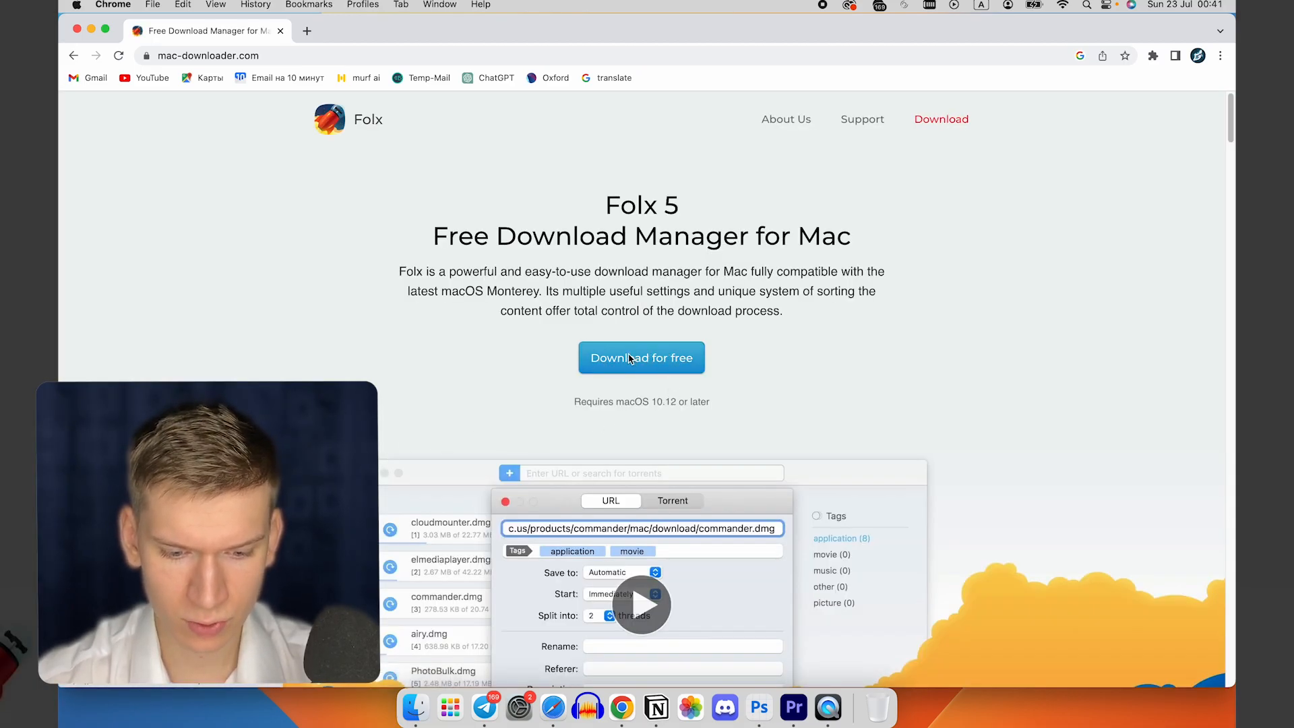
# Start the free Folx download so the disk image installer window appears.
pyautogui.click(641, 357)
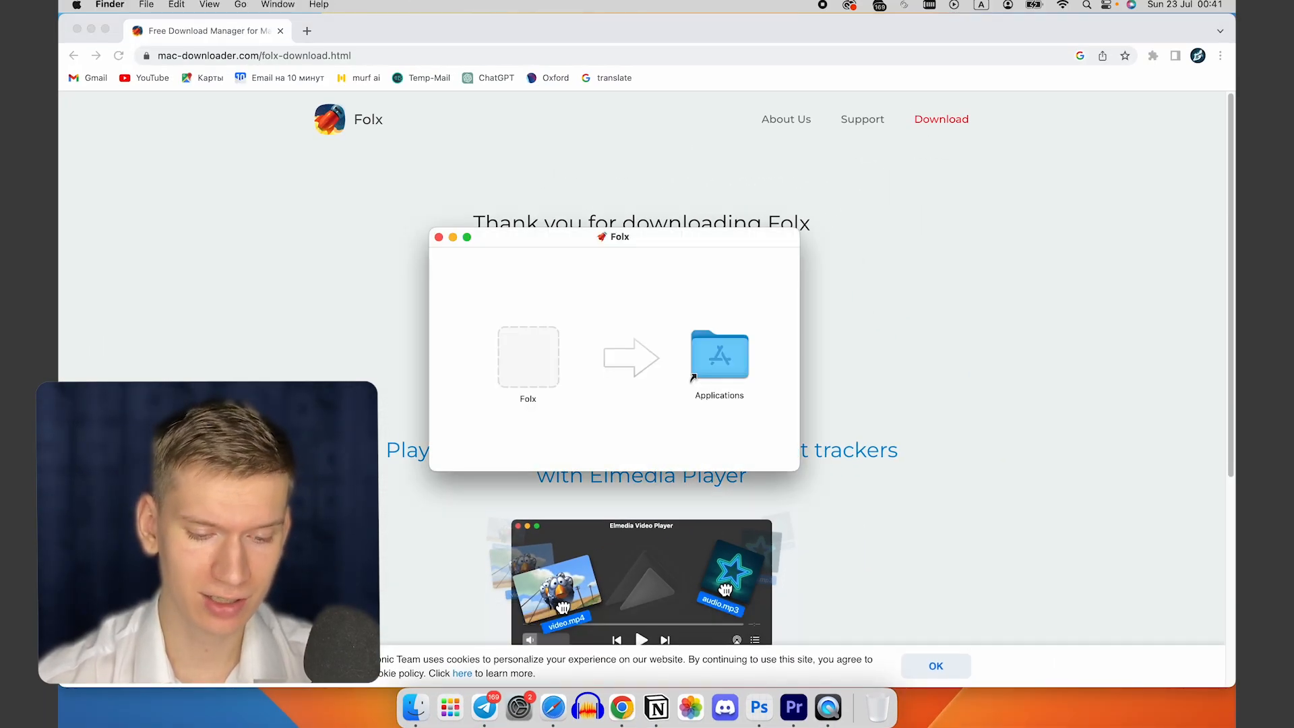
# Install Folx into Applications, launch it, and choose 'Remind me later' on the PRO offer.
pyautogui.click(527, 357)
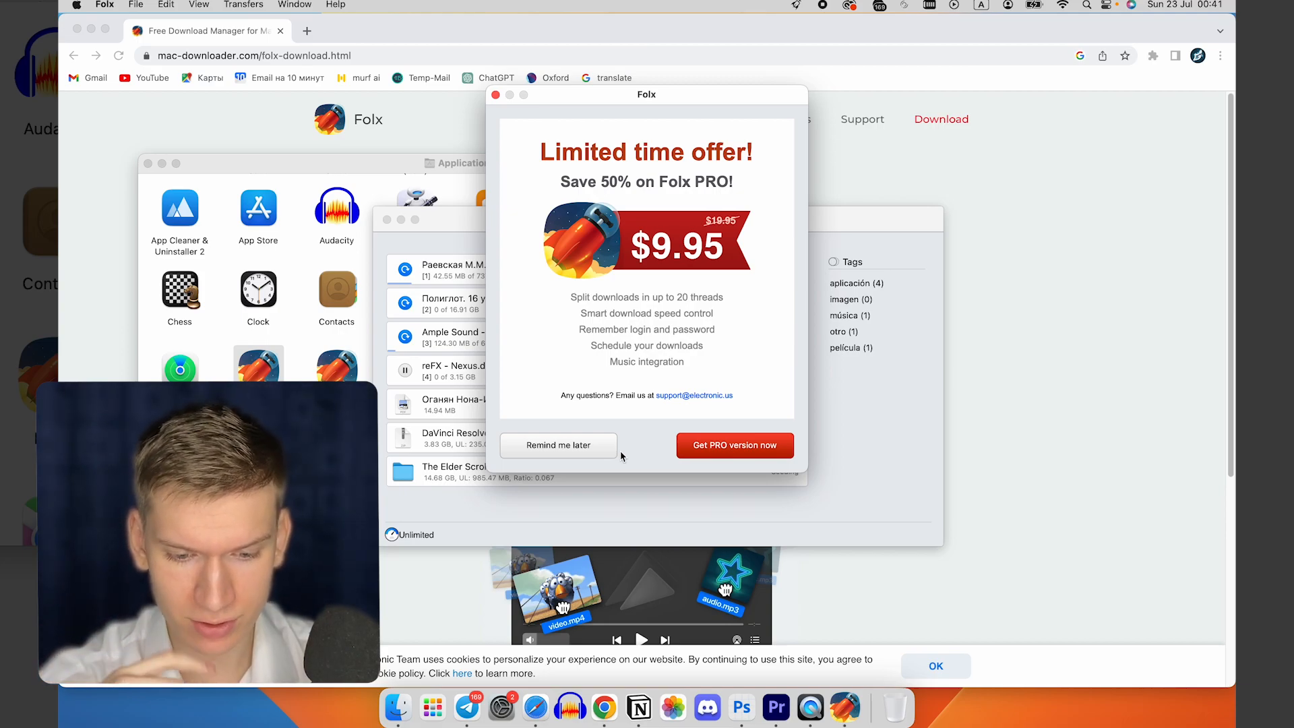
pyautogui.click(558, 445)
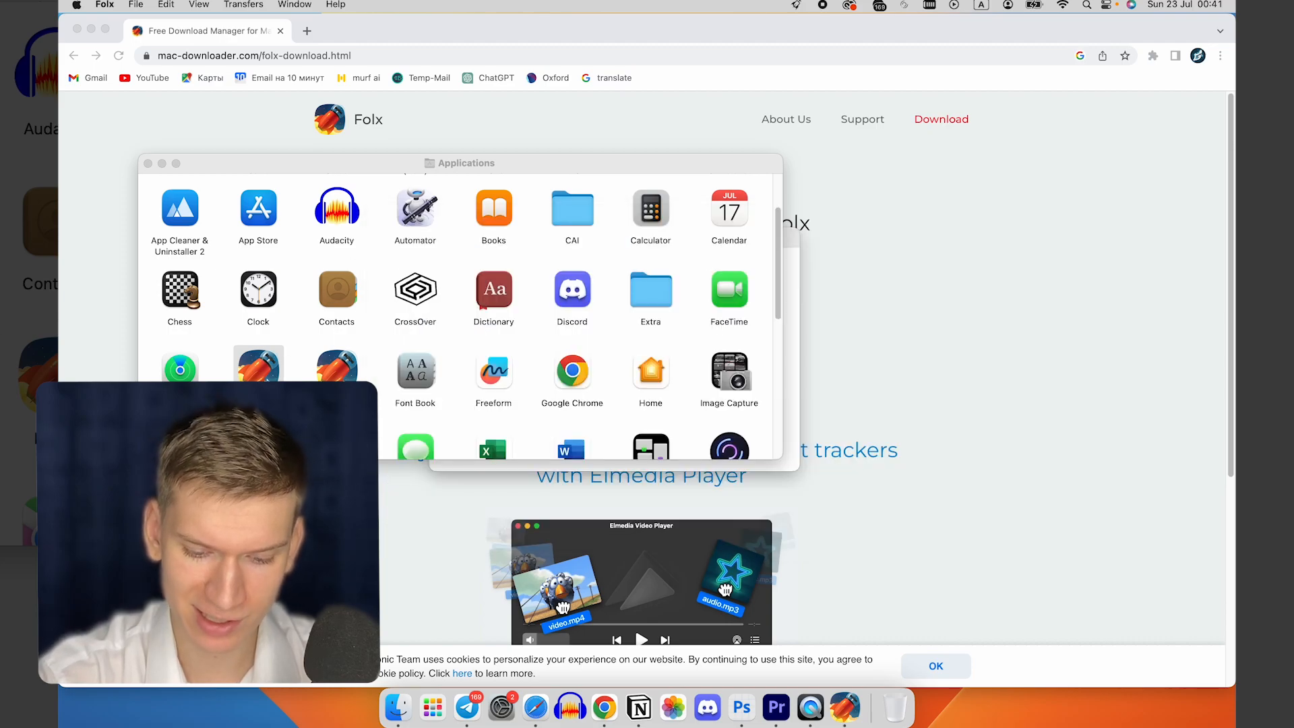